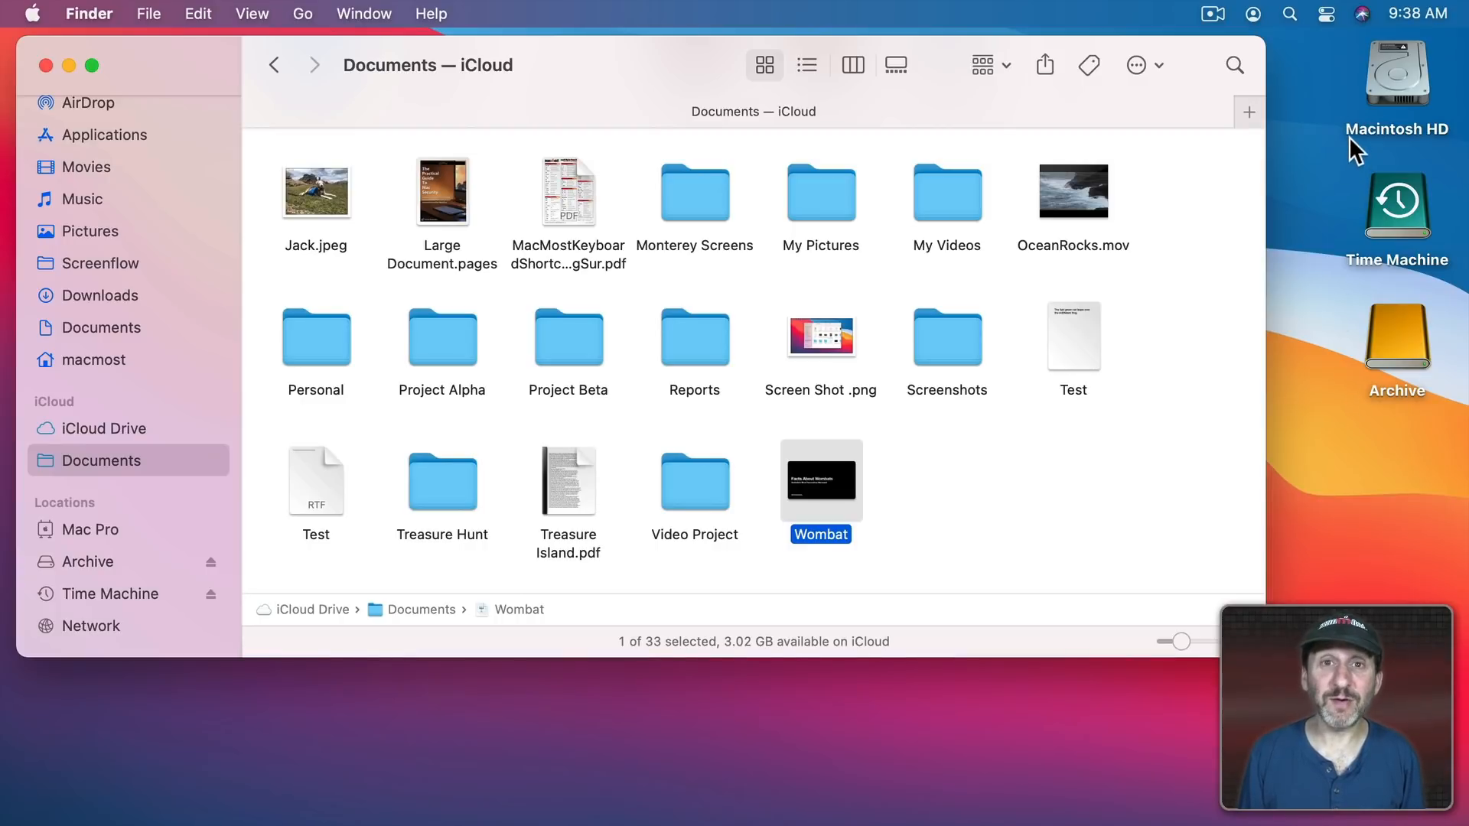
Select an item in the Finder Recents window listing 221 recently opened documents
left_click(76, 126)
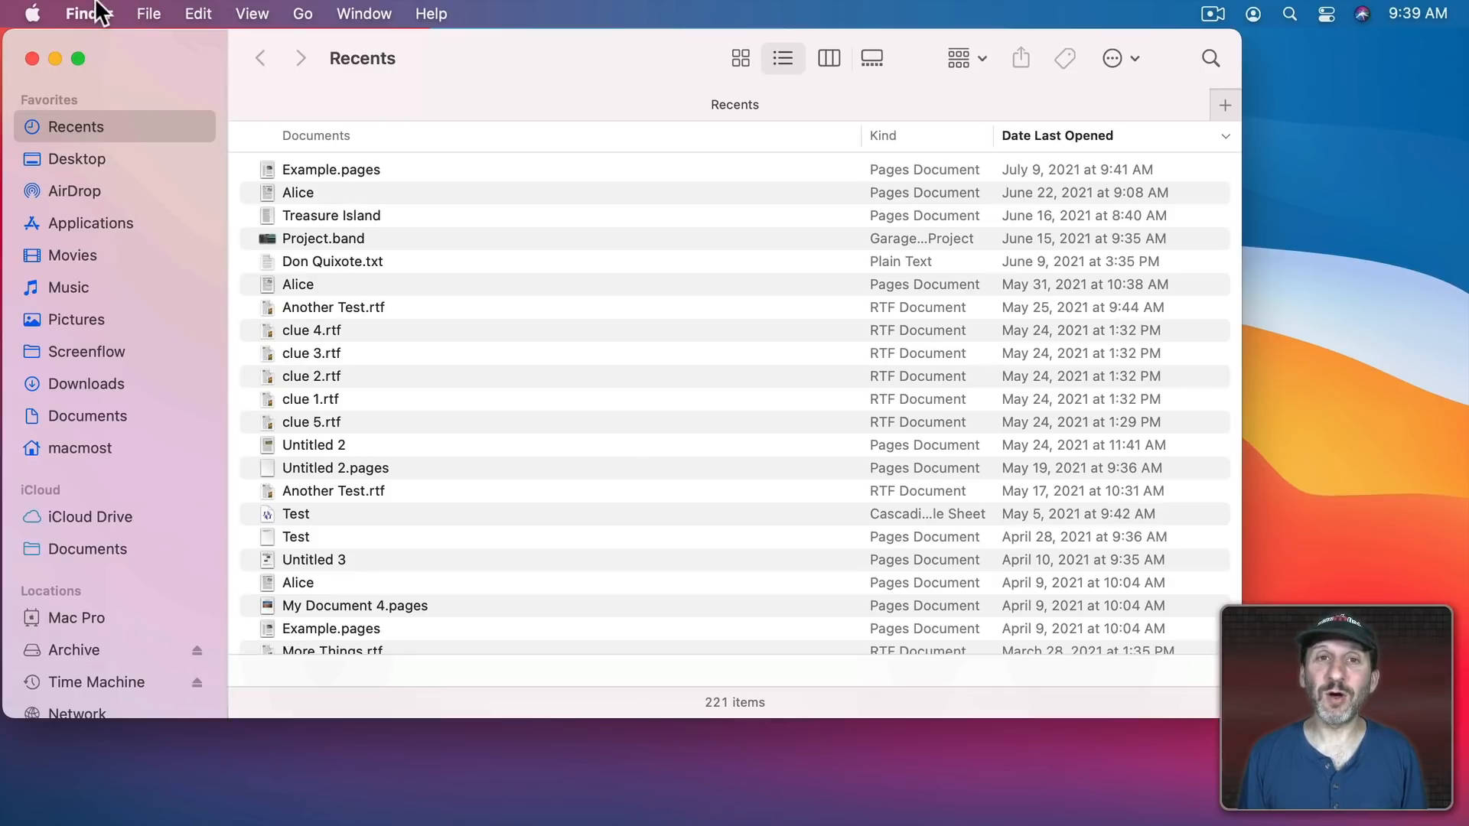